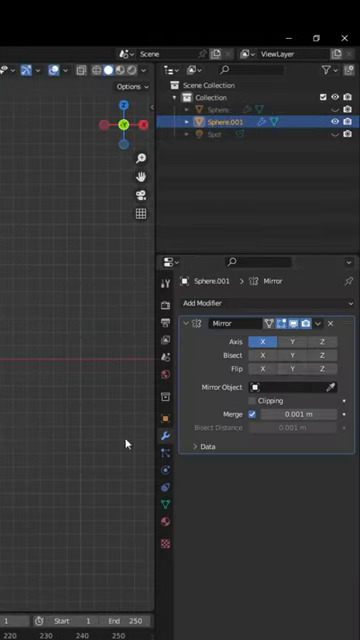
# Enable the Z axis on the Mirror modifier so the half sphere becomes a full sphere.
pyautogui.click(328, 342)
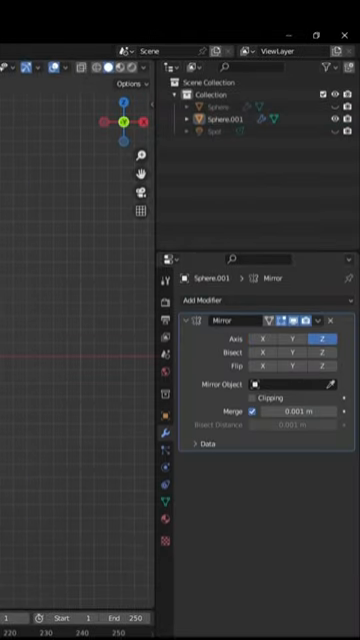